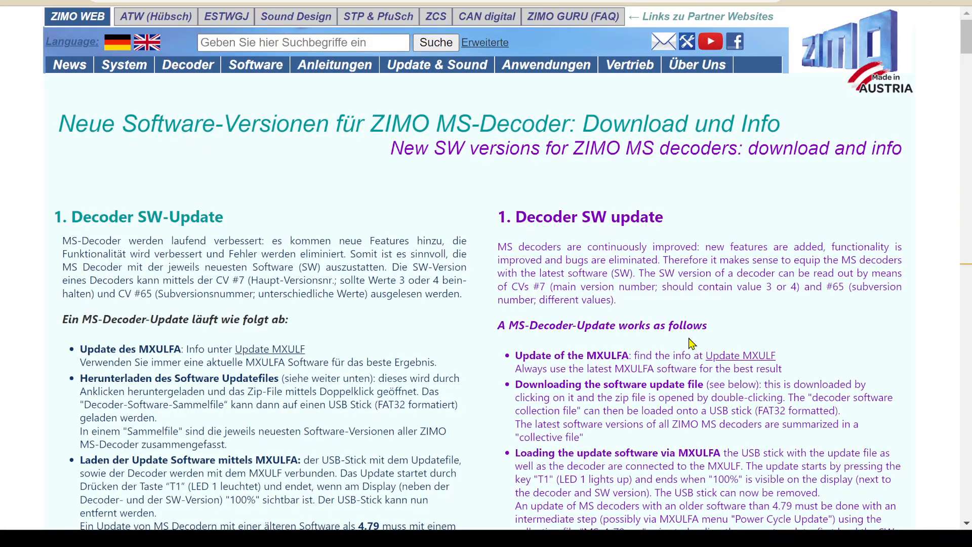
pyautogui.moveTo(467, 105)
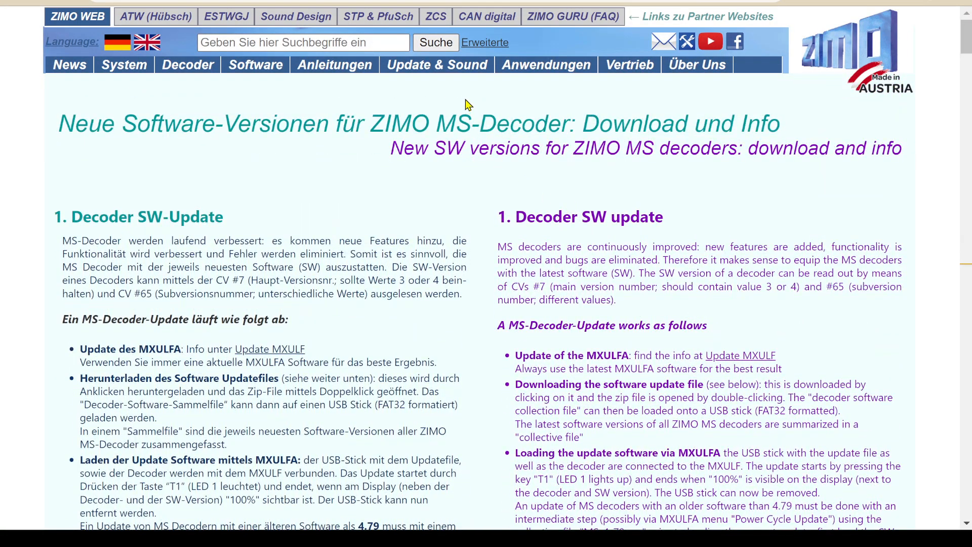
pyautogui.scroll(-3)
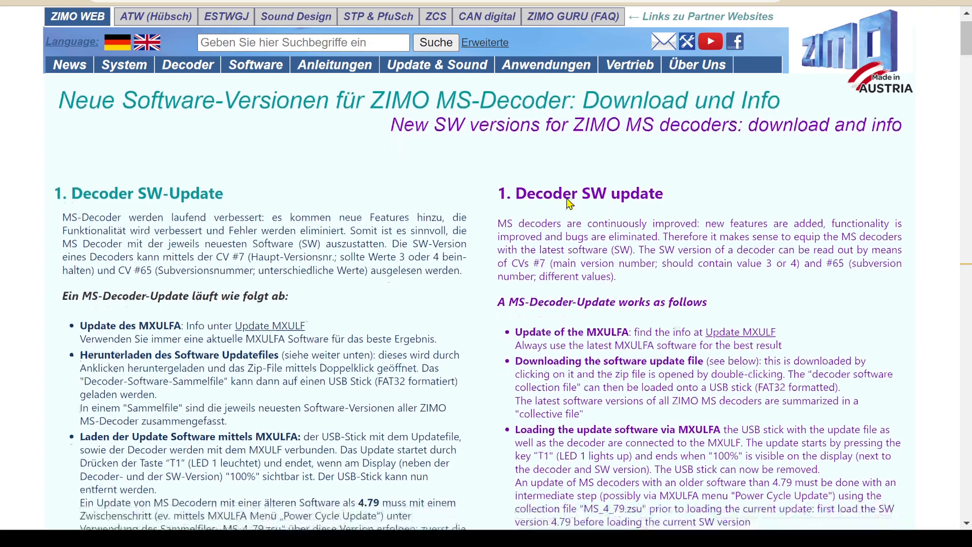
pyautogui.scroll(-3)
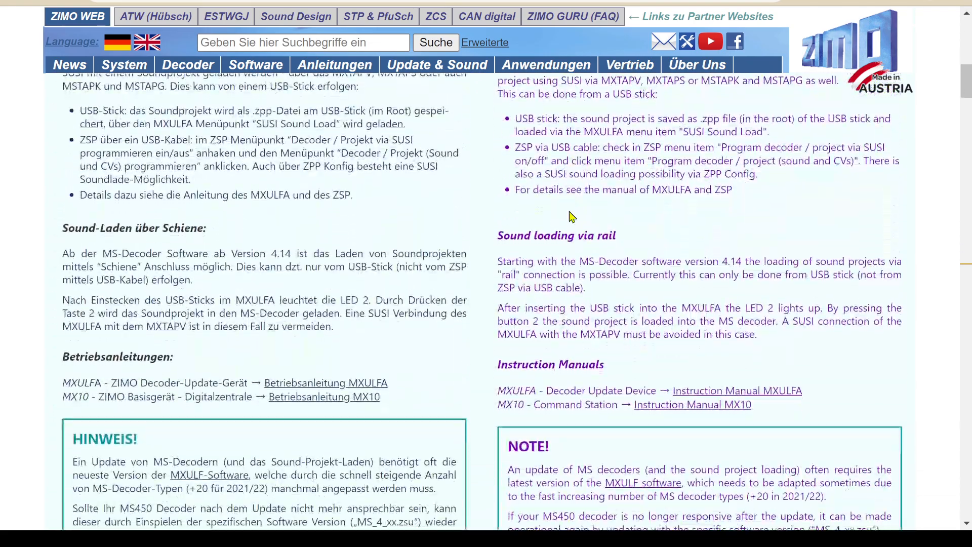
pyautogui.scroll(-3)
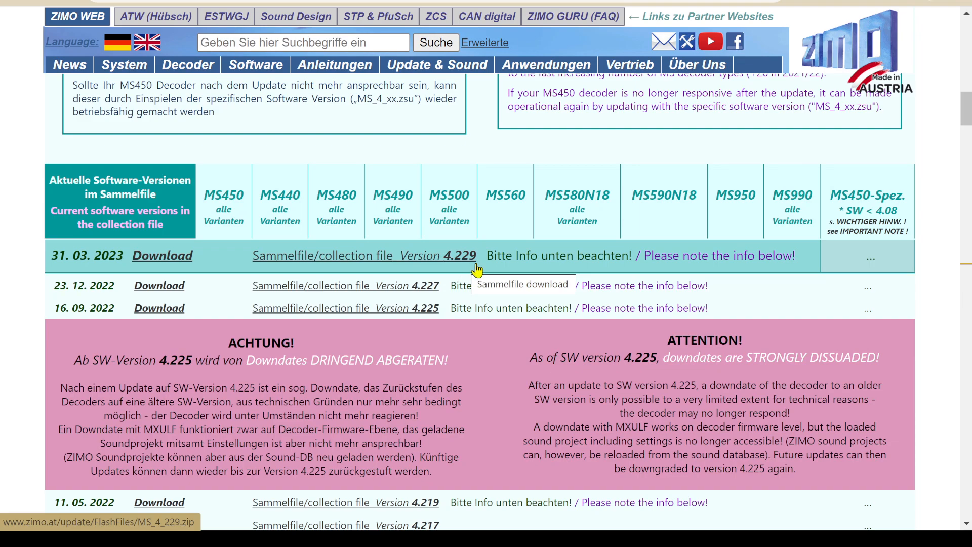
pyautogui.scroll(-3)
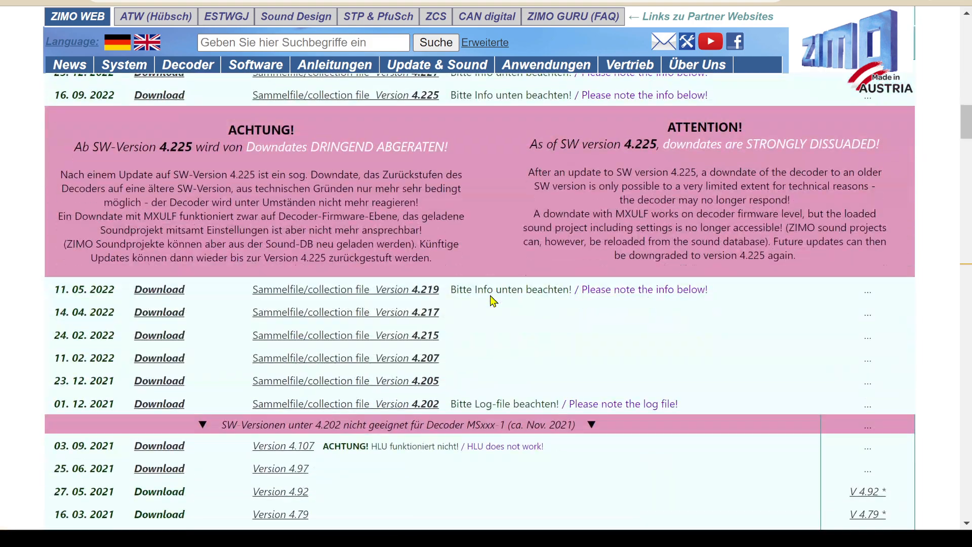
pyautogui.scroll(-3)
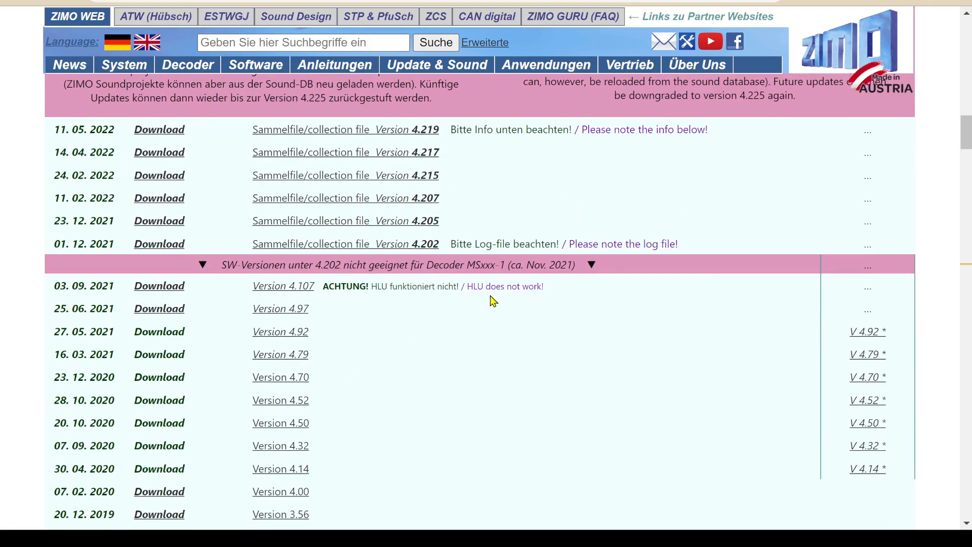